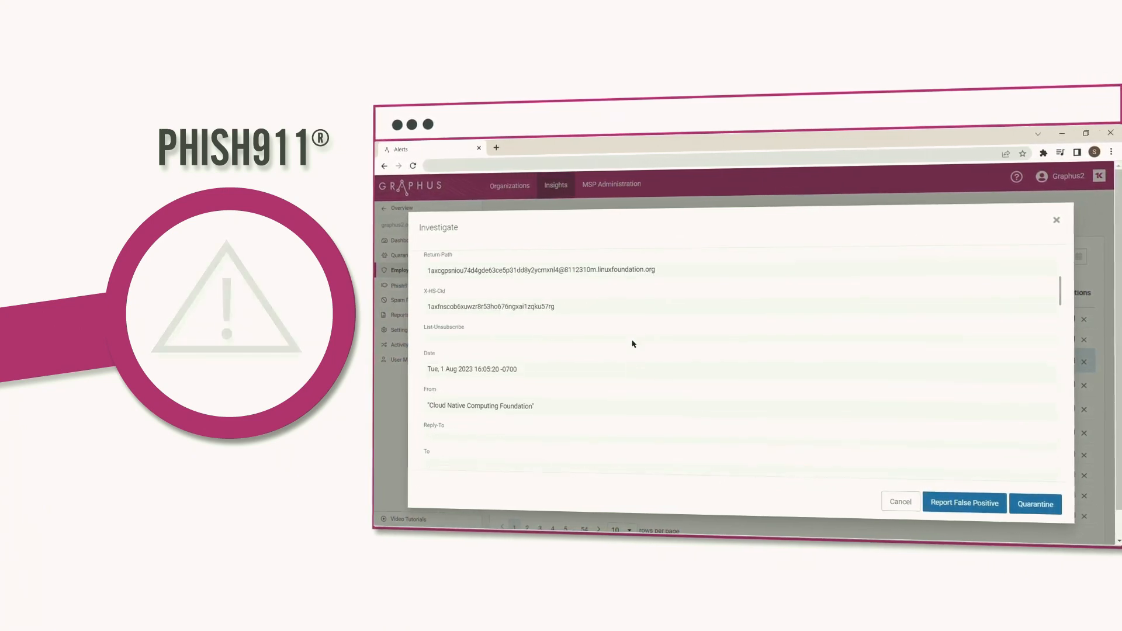
- Close the email investigation and show the Personal Filter list of ten sender rules
click(639, 263)
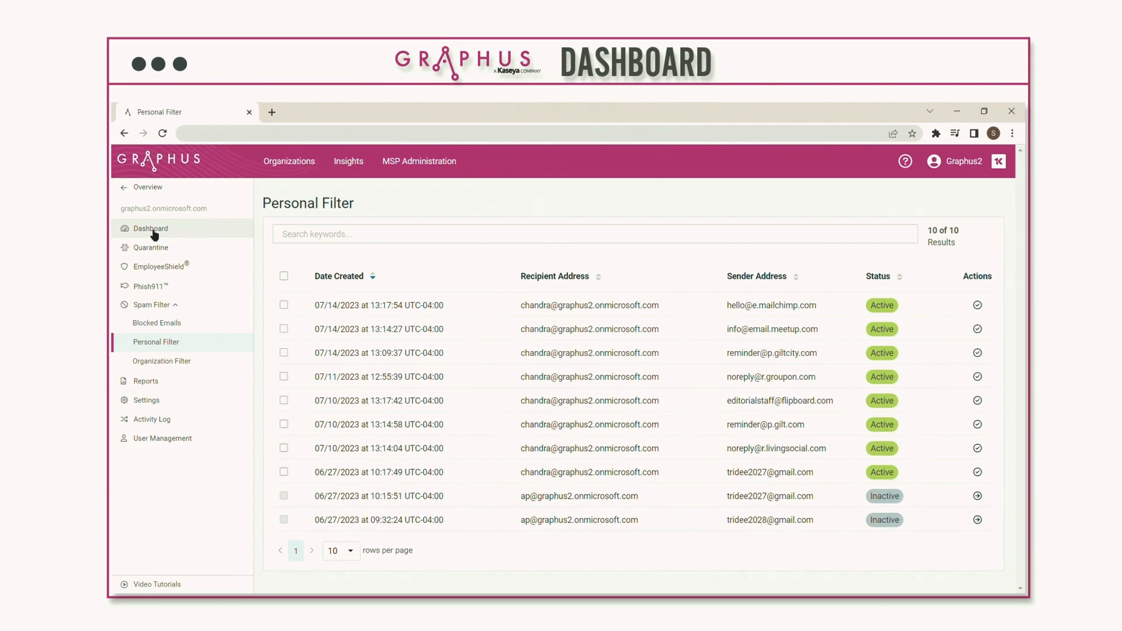
- Review the dashboard overview, then list the 21 system-quarantined scam emails
click(151, 228)
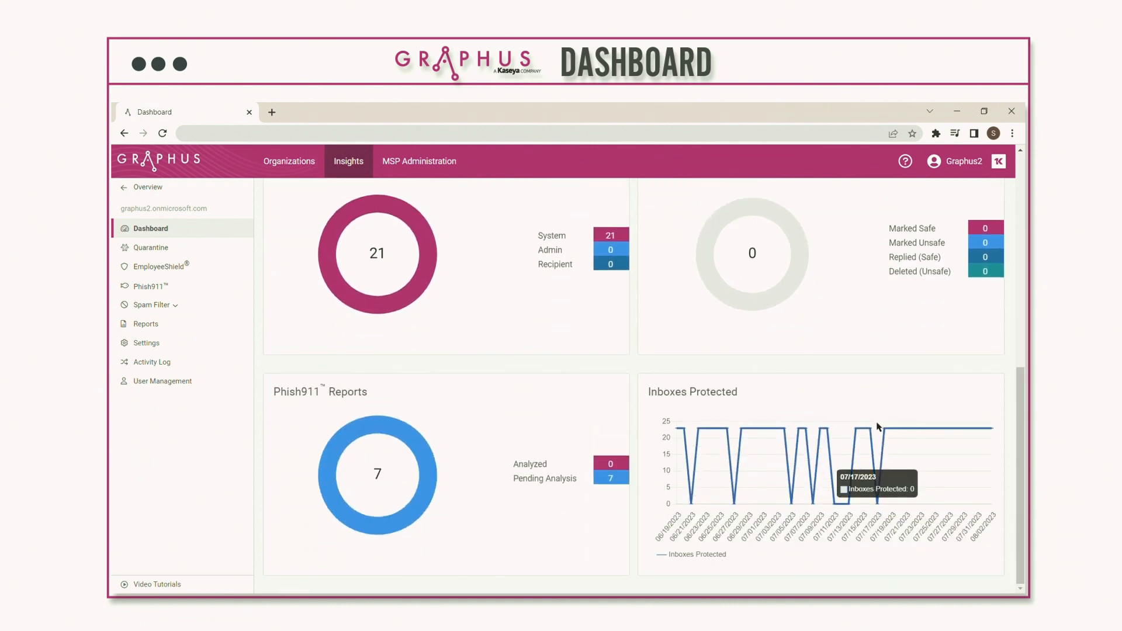
click(151, 247)
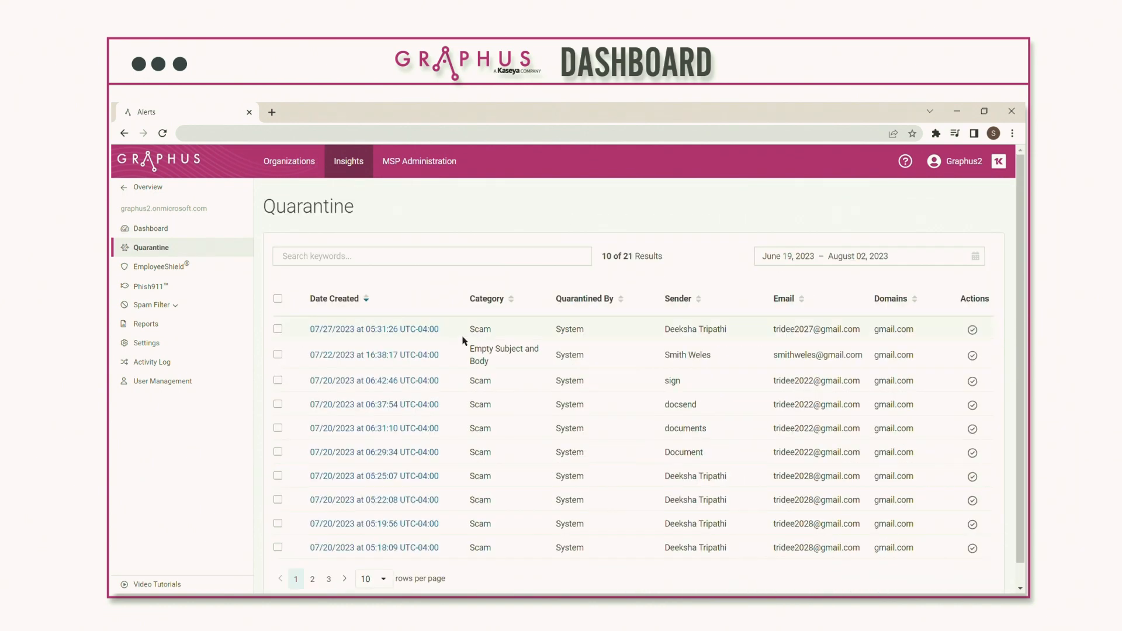
scroll(down, 3)
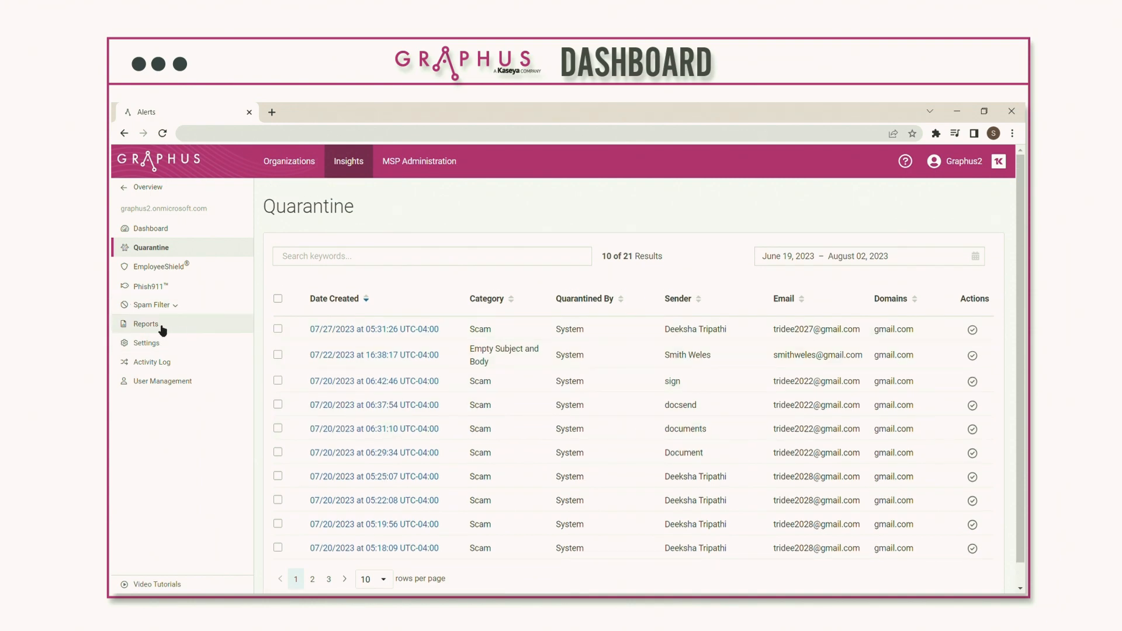
- From Reports, view the January 2023 Phishing Defense Report's executive summary on page 2
click(145, 323)
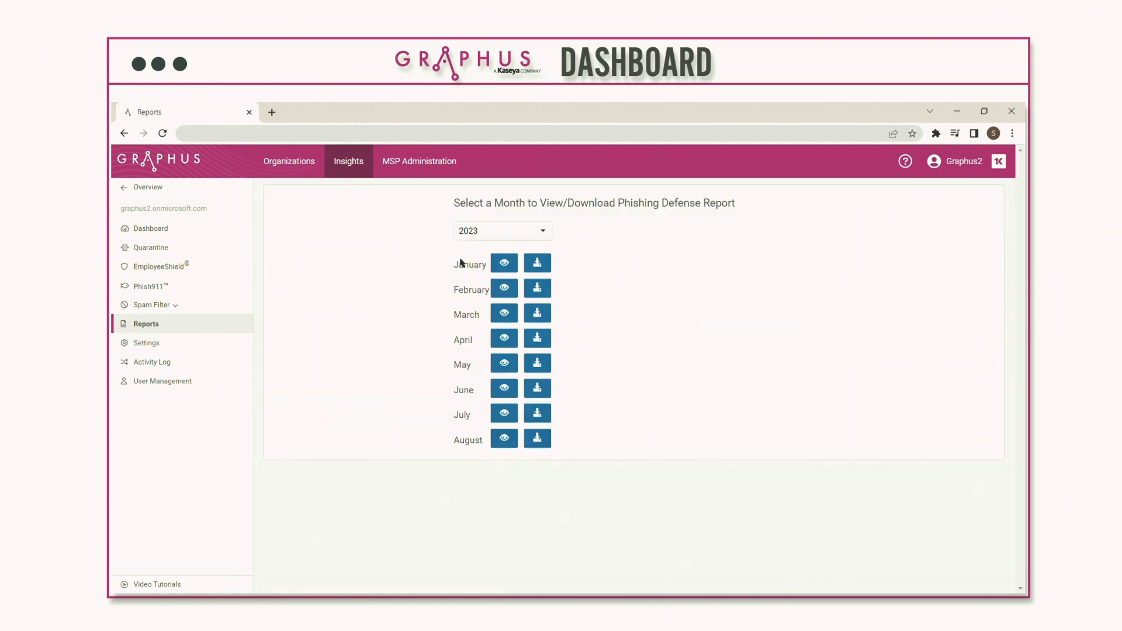
click(504, 263)
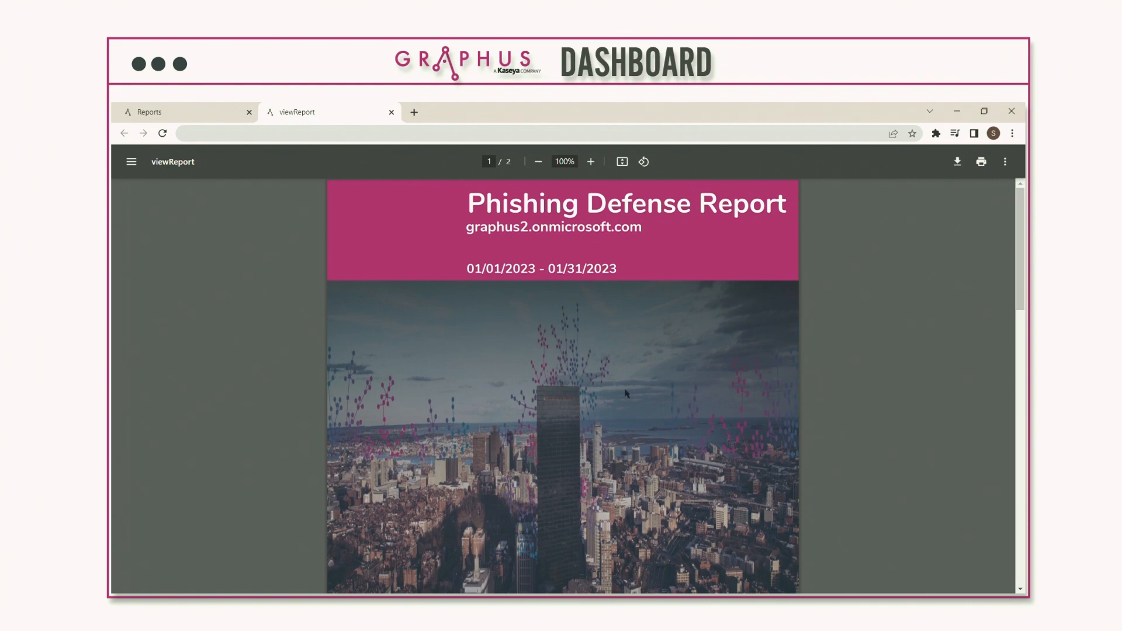
scroll(down, 3)
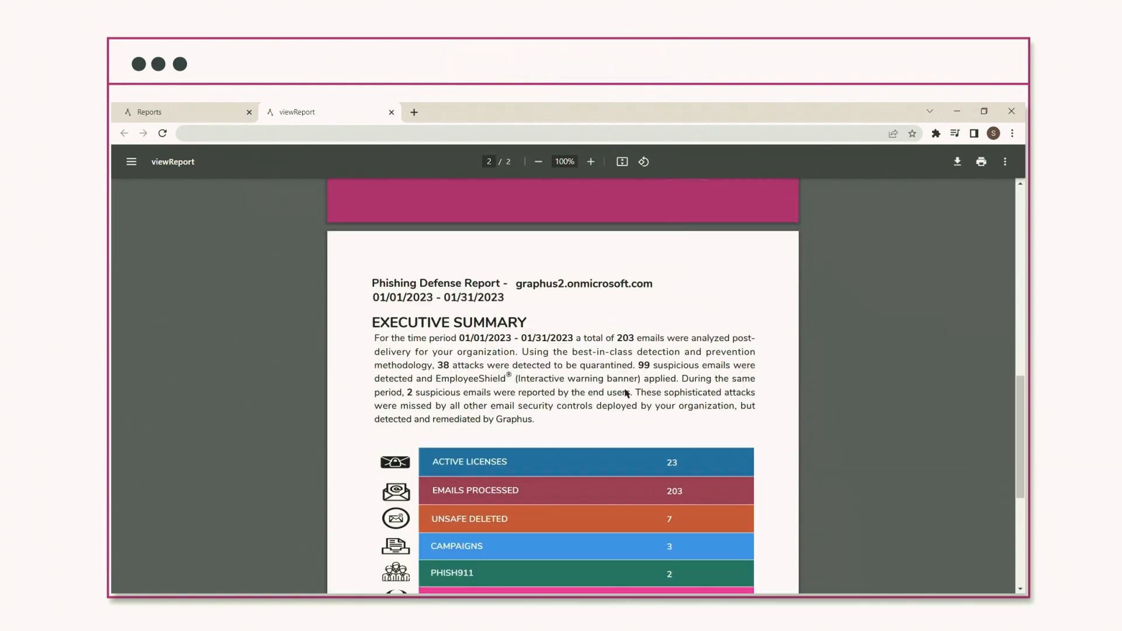